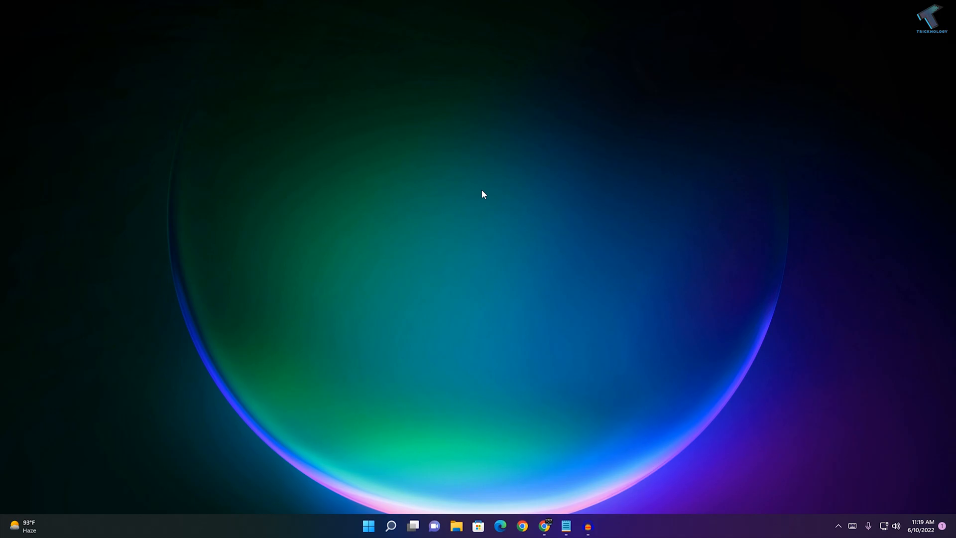
{"action": "mouse_move", "coordinate": [546, 526]}
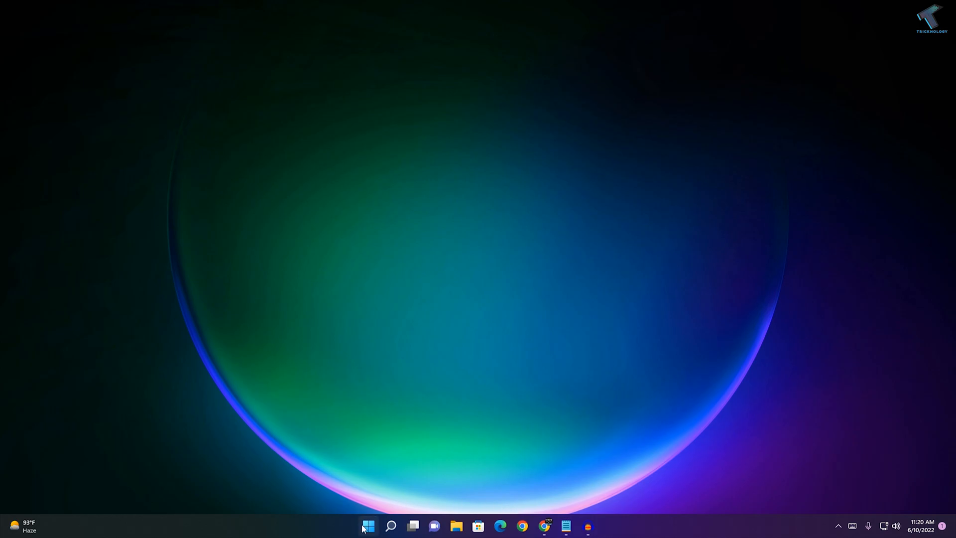
Search the Start menu for regedit and launch Registry Editor.
{"action": "left_click", "coordinate": [367, 526]}
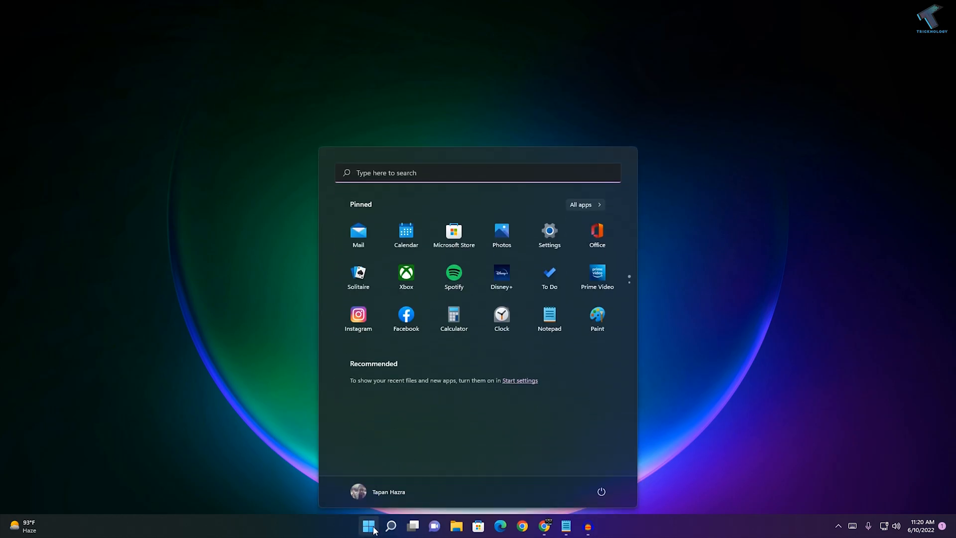
{"action": "type", "text": "registry Editor"}
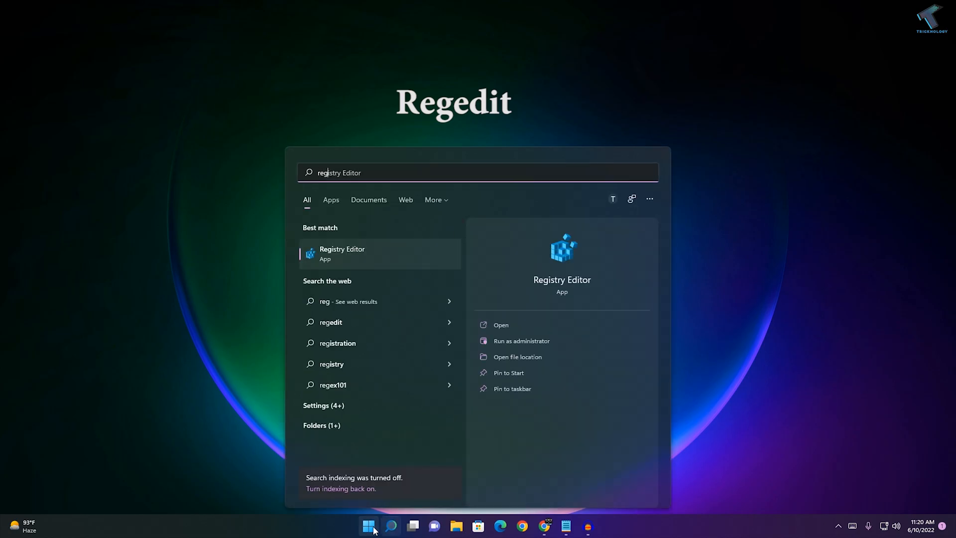
{"action": "type", "text": "regedit"}
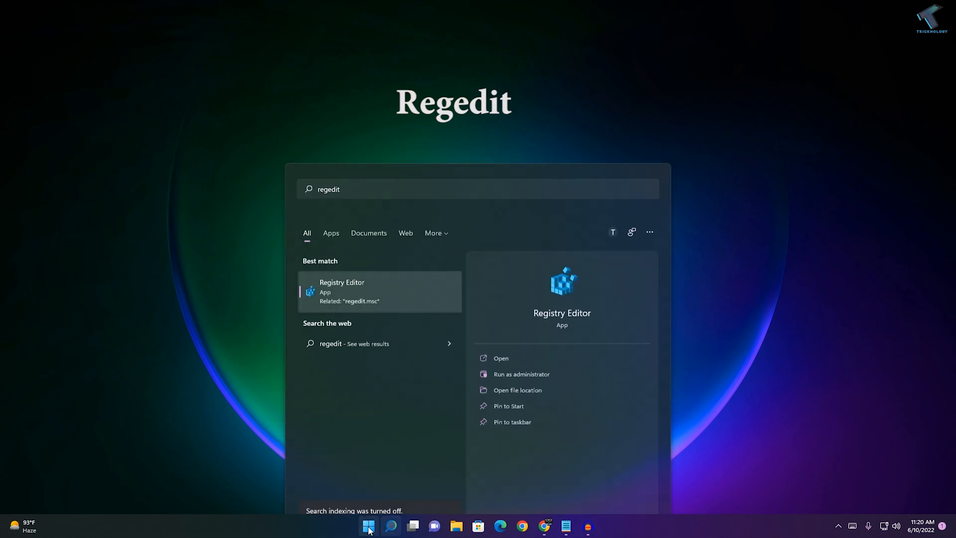
{"action": "left_click", "coordinate": [501, 358]}
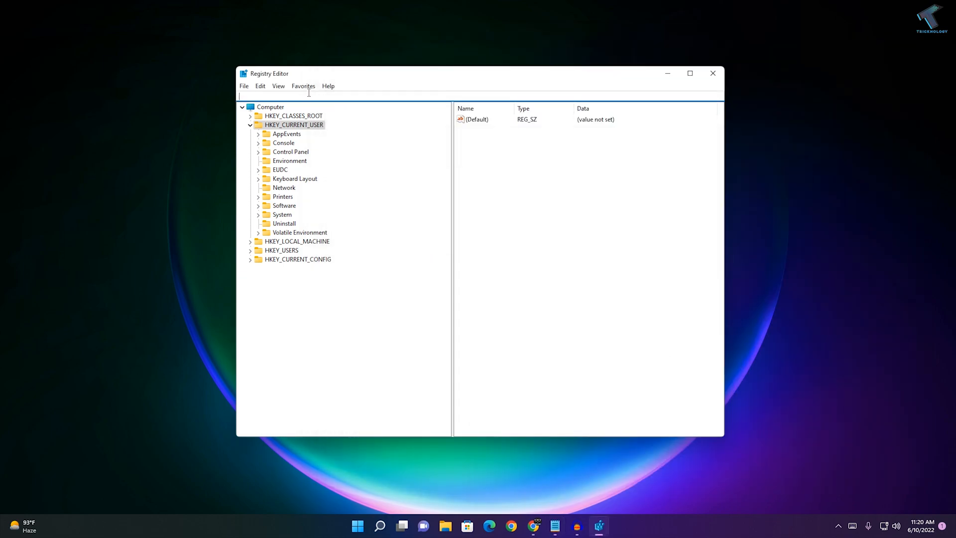
Navigate to HKEY_CURRENT_USER\Software\Microsoft\Windows\CurrentVersion\Explorer\Advanced via the address bar.
{"action": "type", "text": "HKEY_CURRENT_USER\\Software\\Microsoft\\Windows\\CurrentVersion\\Explorer\\Advanced"}
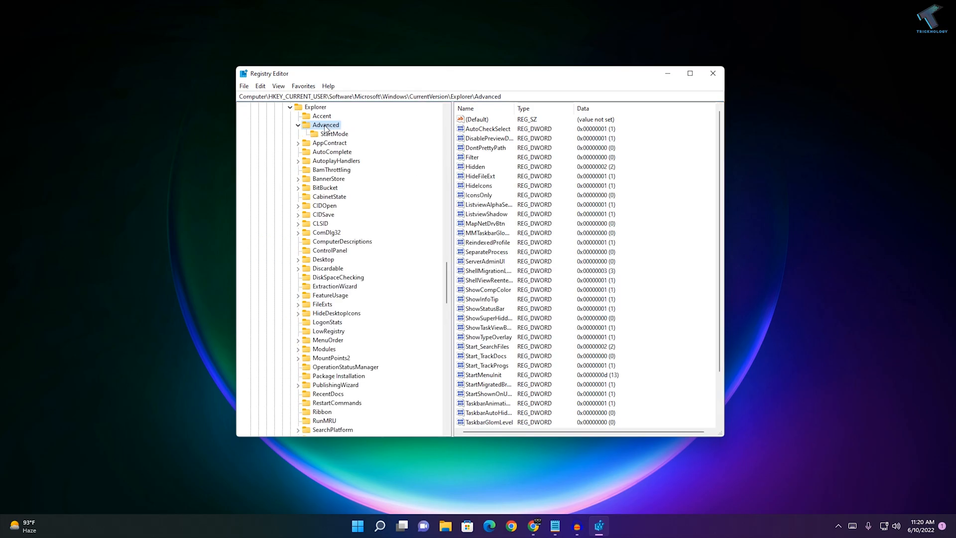
{"action": "mouse_move", "coordinate": [516, 160]}
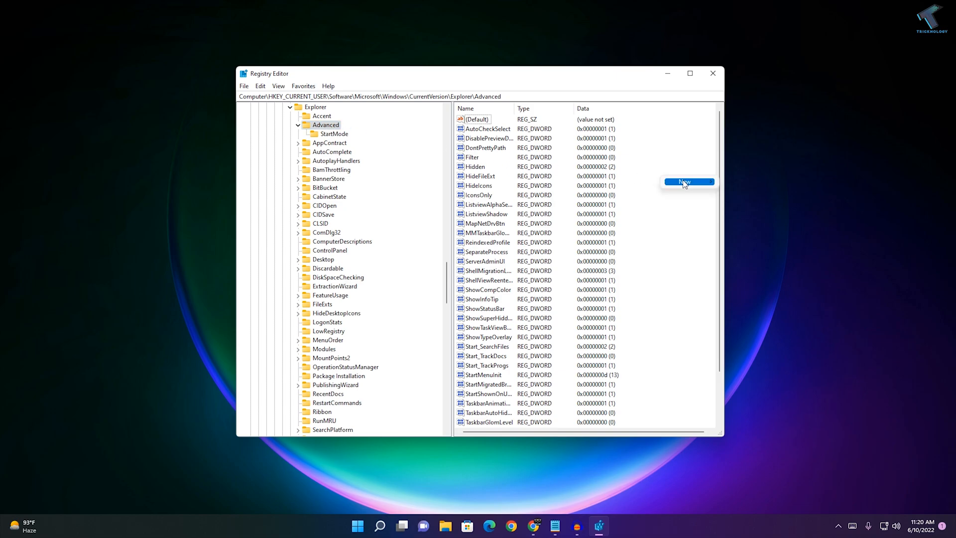
Create a new DWORD (32-bit) value in Advanced and name it TaskbarSi.
{"action": "left_click", "coordinate": [684, 182]}
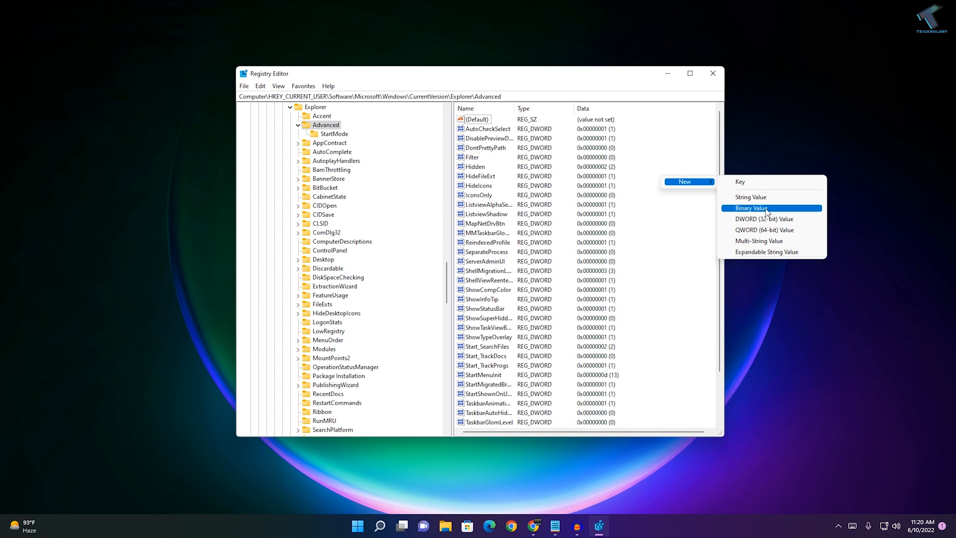
{"action": "mouse_move", "coordinate": [764, 219]}
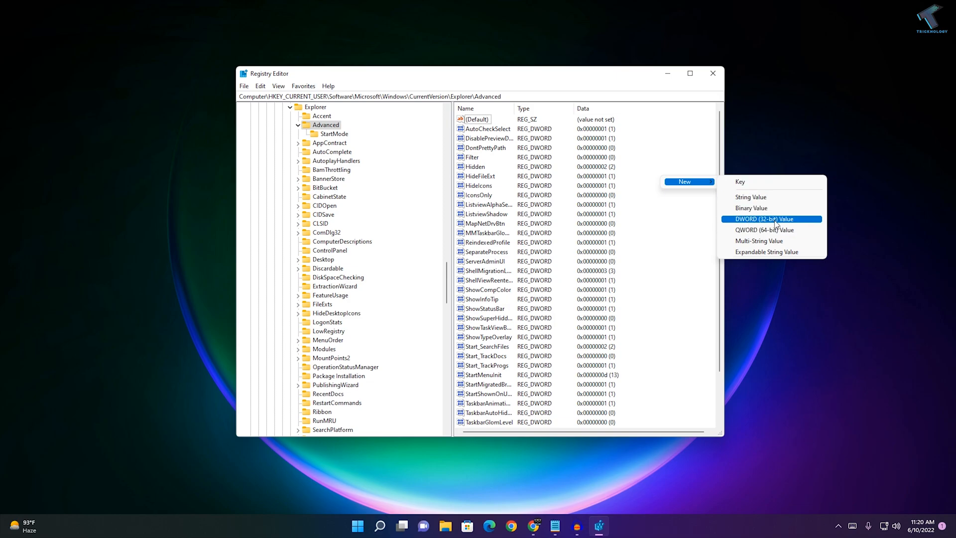
{"action": "left_click", "coordinate": [764, 219]}
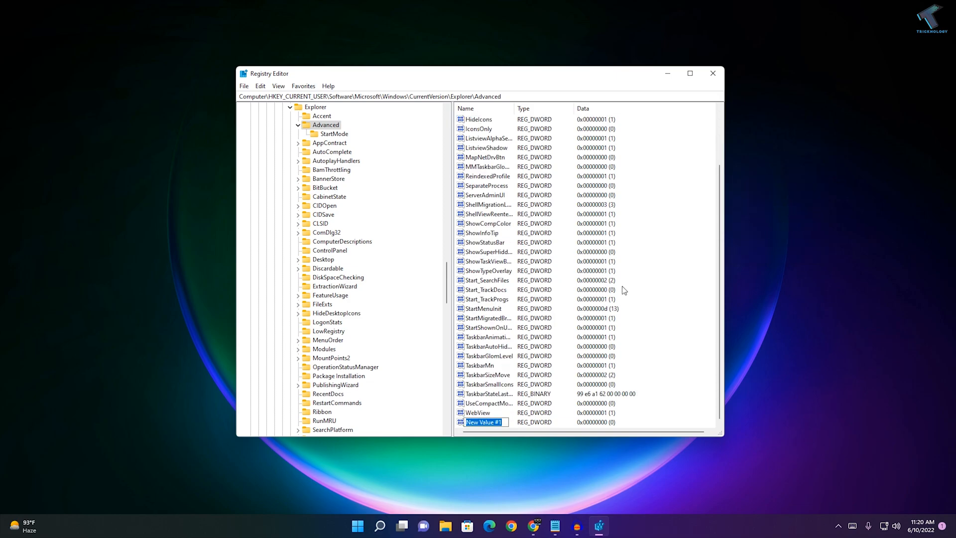
{"action": "left_click", "coordinate": [483, 422]}
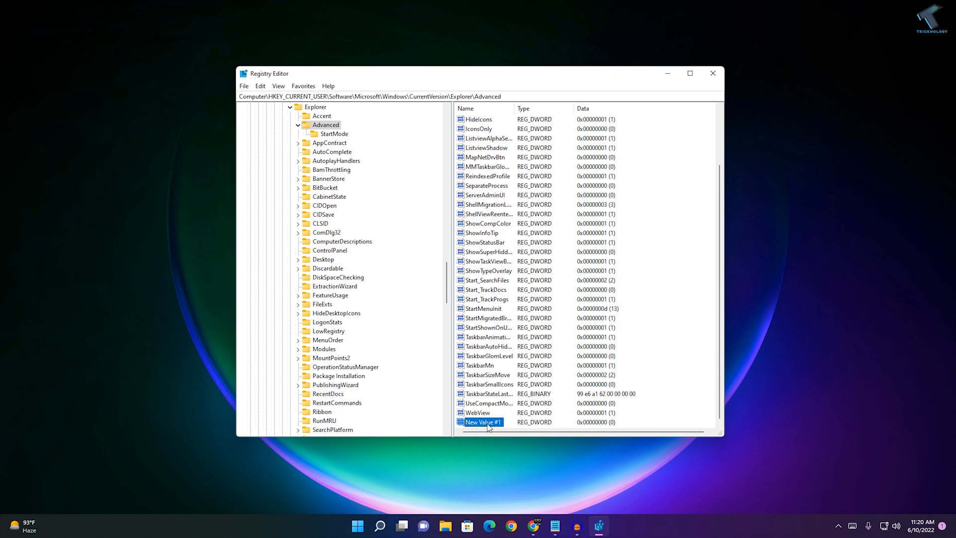
{"action": "type", "text": "Taskbar"}
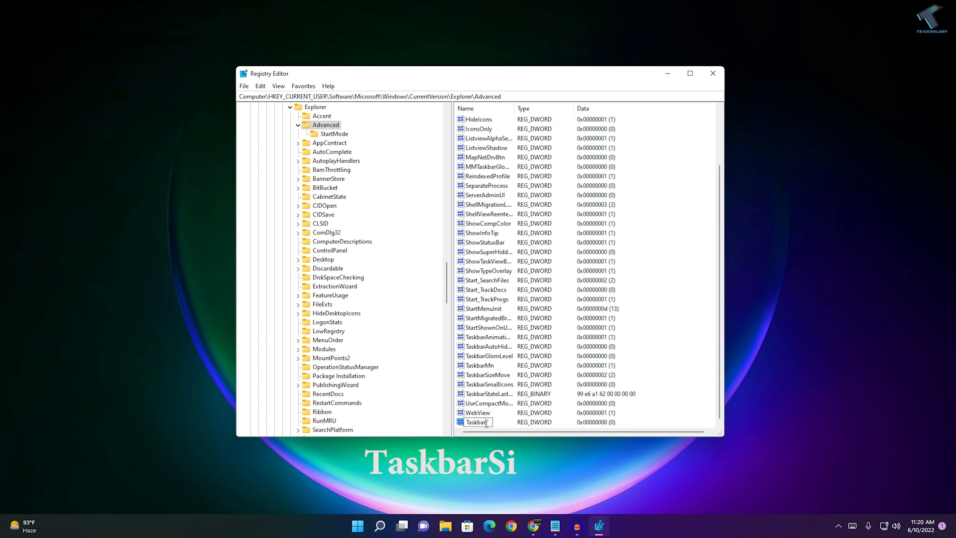
{"action": "type", "text": "Si"}
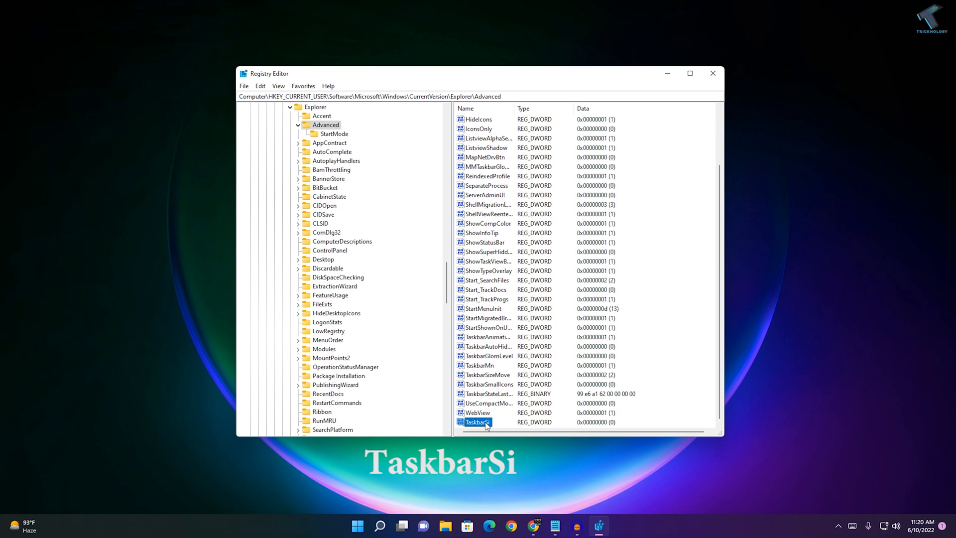
Modify TaskbarSi, entering 2 as its value data, and confirm.
{"action": "right_click", "coordinate": [479, 422]}
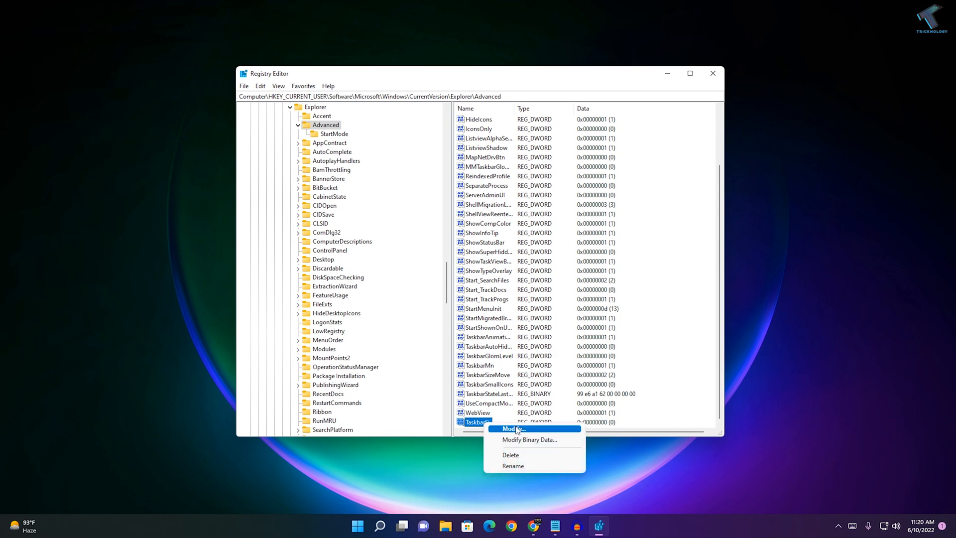
{"action": "left_click", "coordinate": [513, 428]}
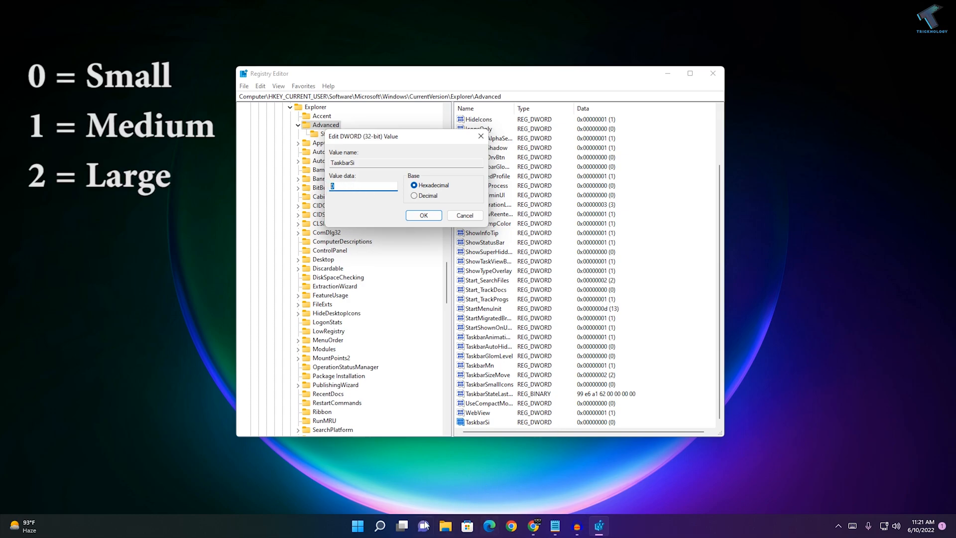
{"action": "type", "text": "1"}
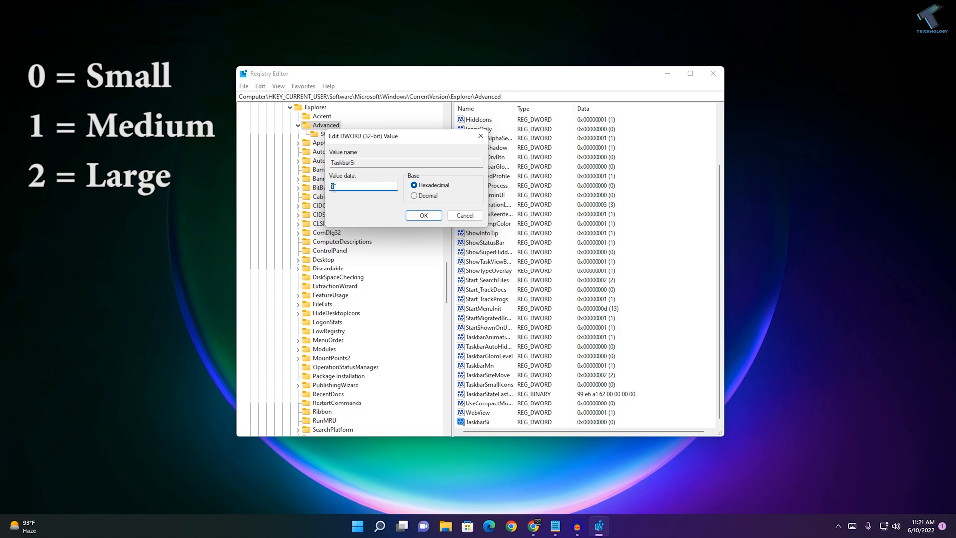
{"action": "type", "text": "2"}
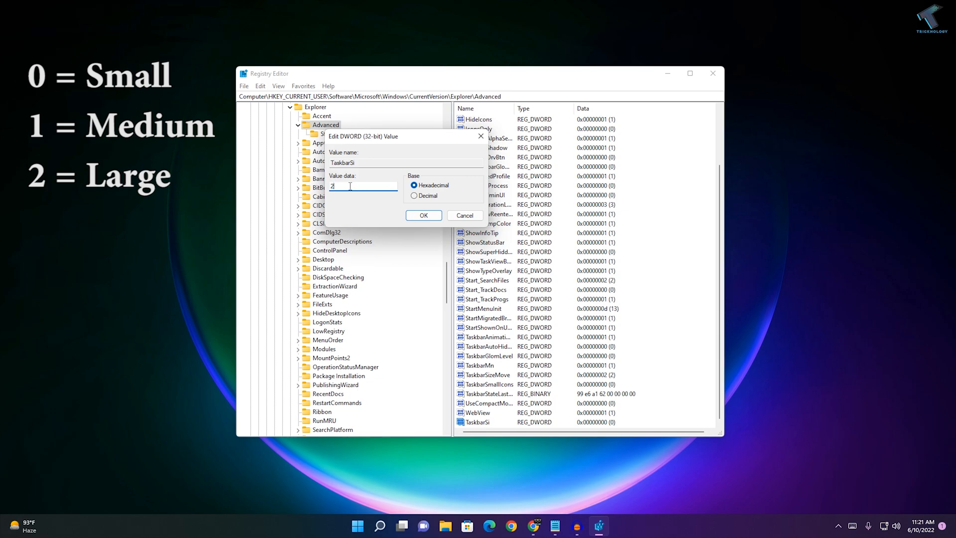
{"action": "left_click", "coordinate": [423, 216]}
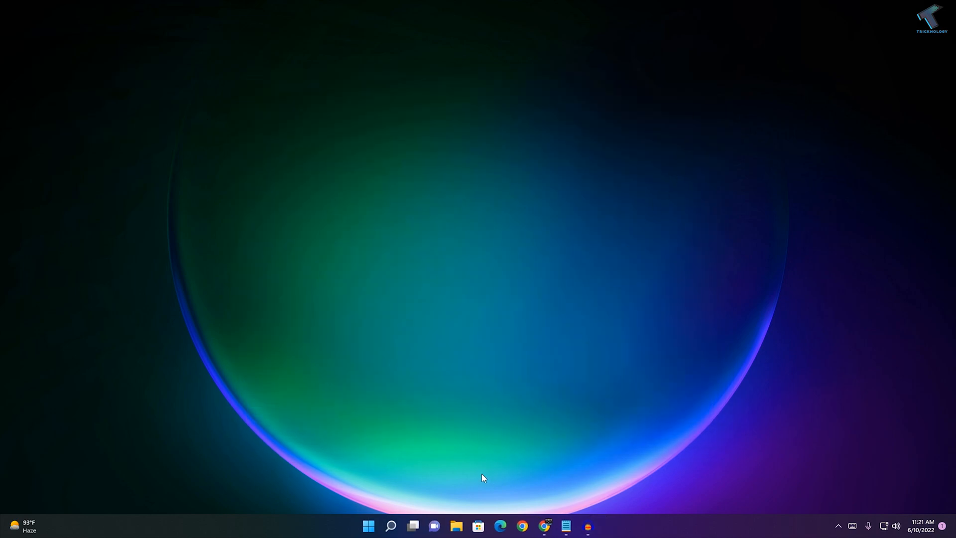
{"action": "mouse_move", "coordinate": [505, 521]}
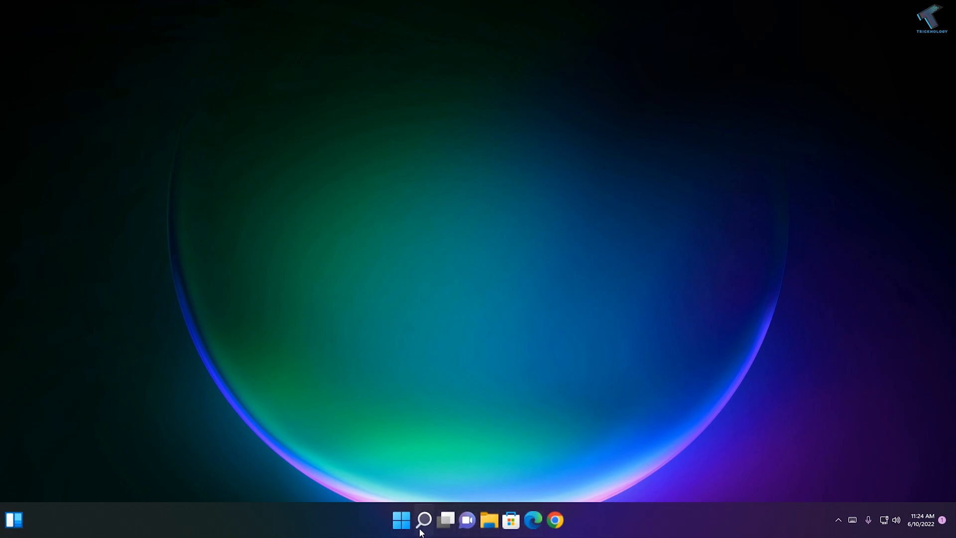
{"action": "mouse_move", "coordinate": [494, 500]}
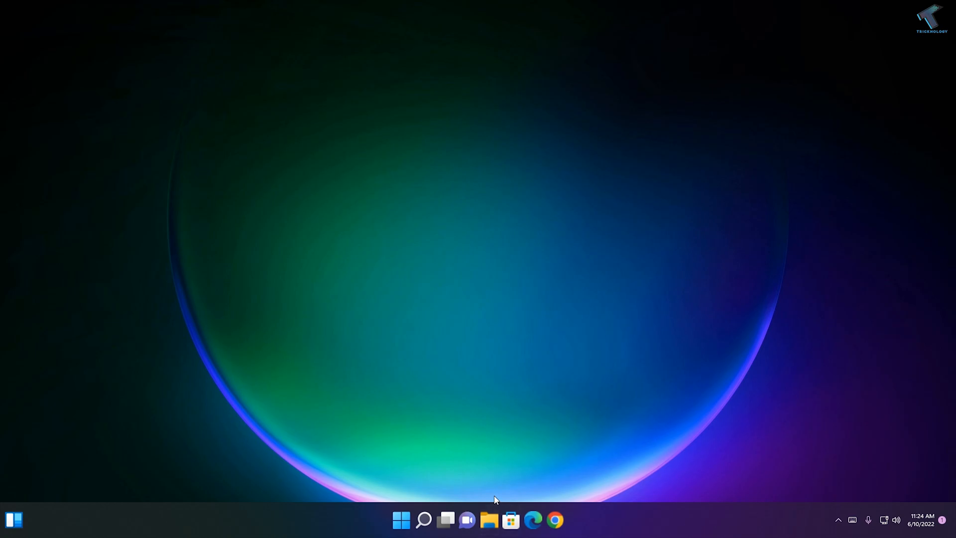